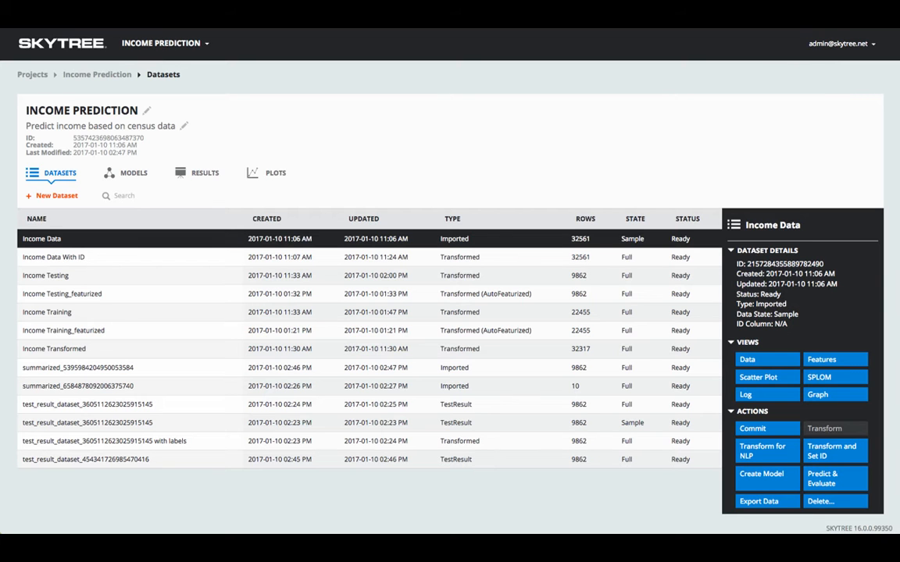
Show the AutoFeaturize automodel's tuning results chart of Gini score per search iteration.
left_click(834, 393)
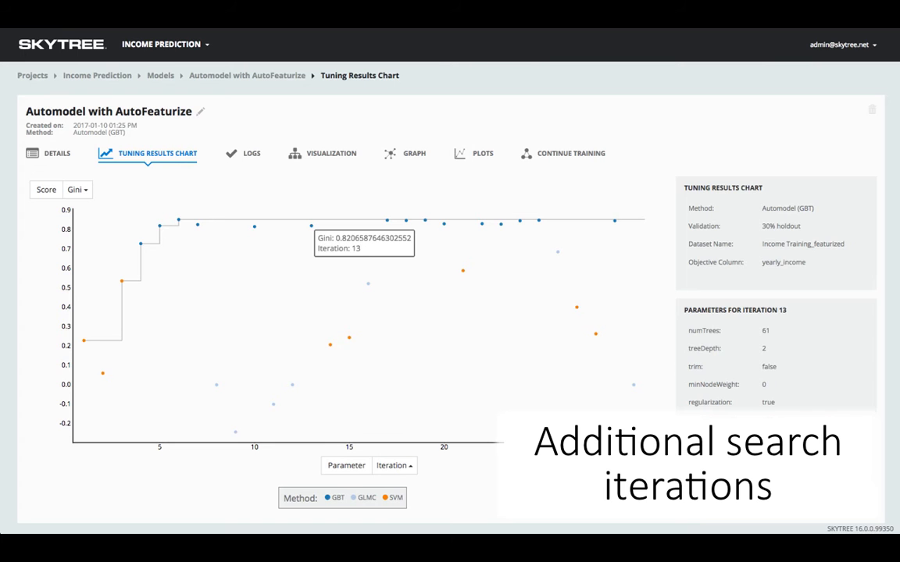
Bring up Export Model for the AutoFeaturize automodel, offering PMML and native binary formats.
left_click(570, 153)
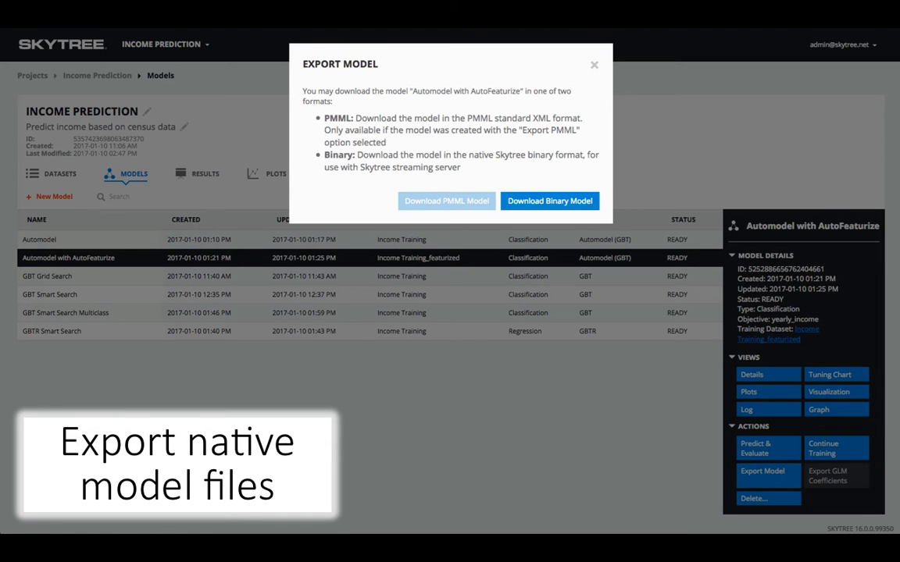
Display the automodel's Trees visualization with split conditions and variable-importance legend.
left_click(275, 137)
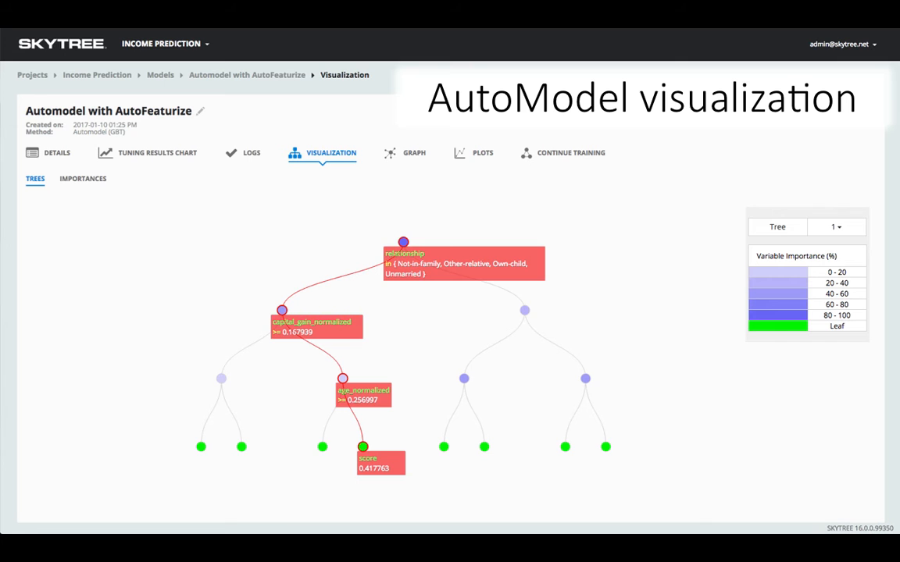
Switch to the presentation's Streaming slide showing the JSON query format and income test data.
left_click(81, 178)
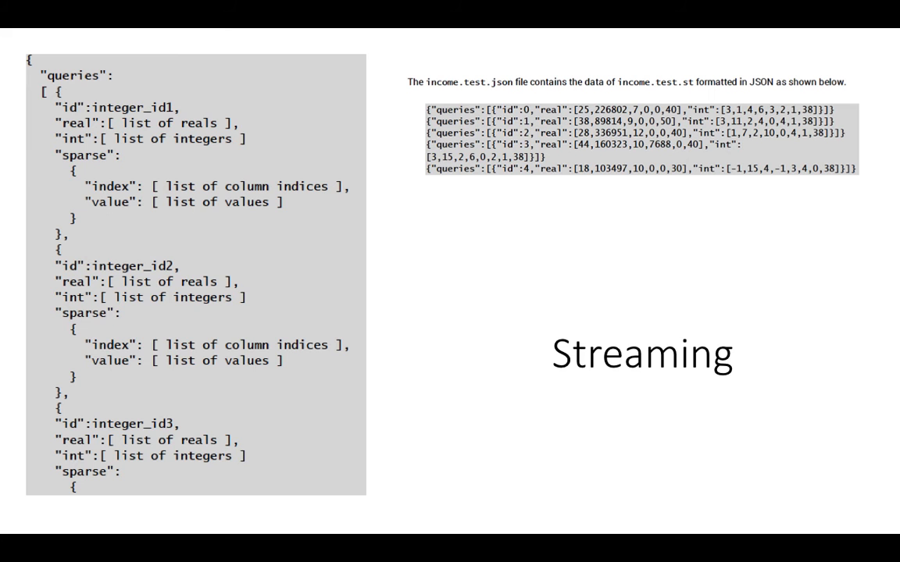
Advance to the KDE and KDA slide listing kernel density estimation command-line options.
key("Right")
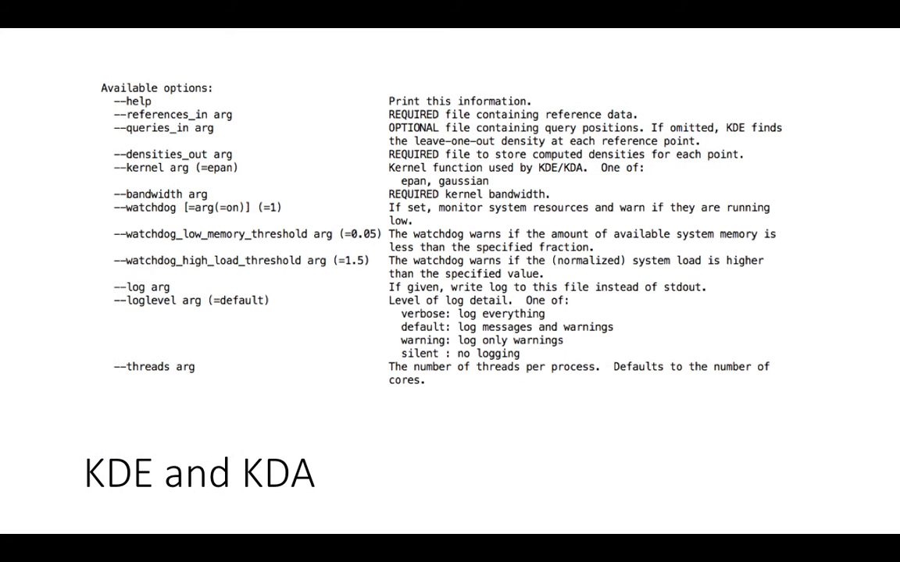